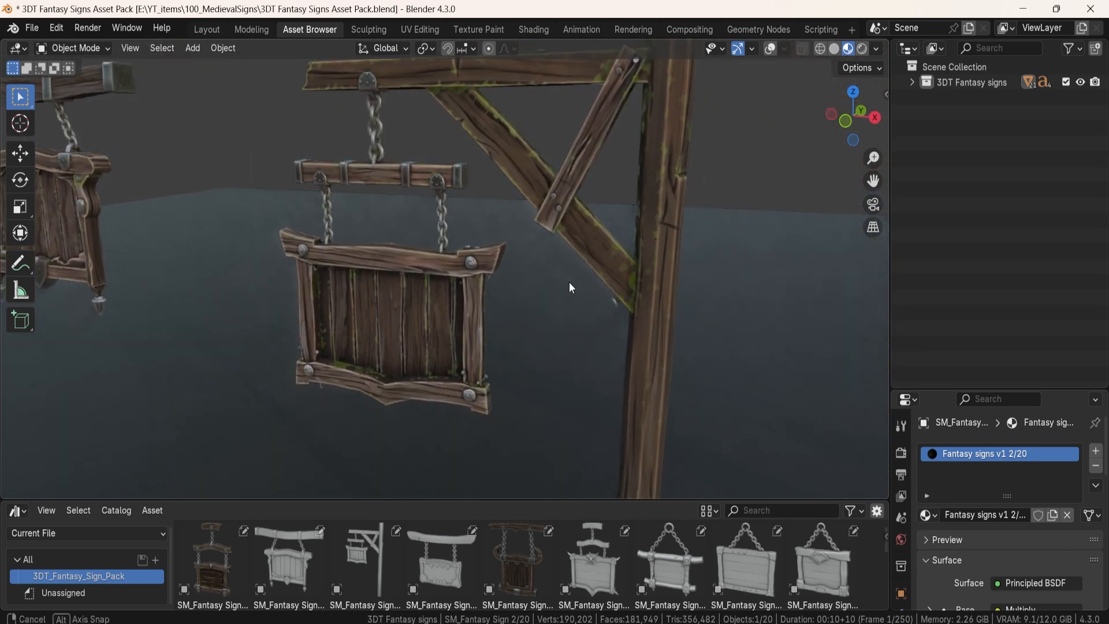
Orbit past the jagged-tooth, spiked, studded plank and chain-hung square signs
{"action": "left_click_drag", "start_coordinate": [570, 288], "coordinate": [635, 314]}
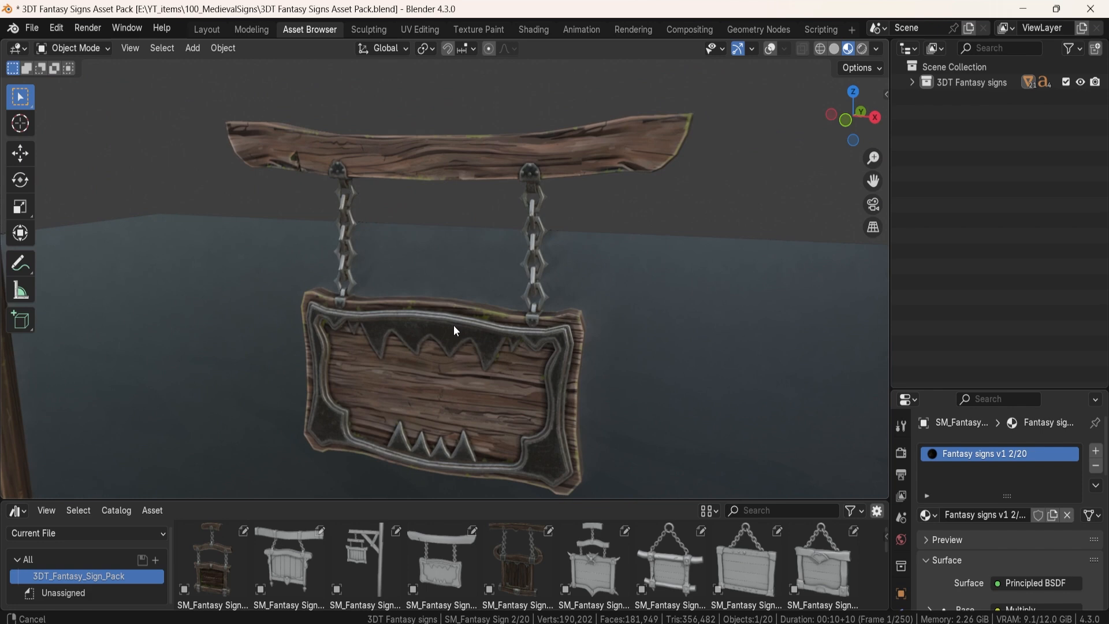
{"action": "left_click_drag", "start_coordinate": [455, 330], "coordinate": [560, 356]}
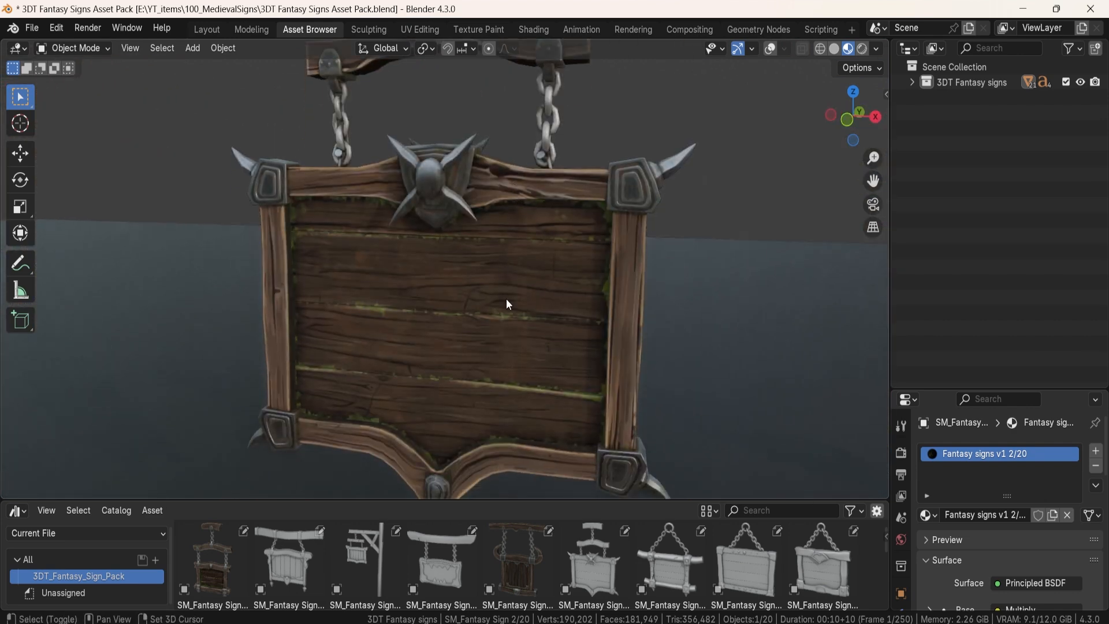
{"action": "left_click_drag", "start_coordinate": [506, 304], "coordinate": [440, 269]}
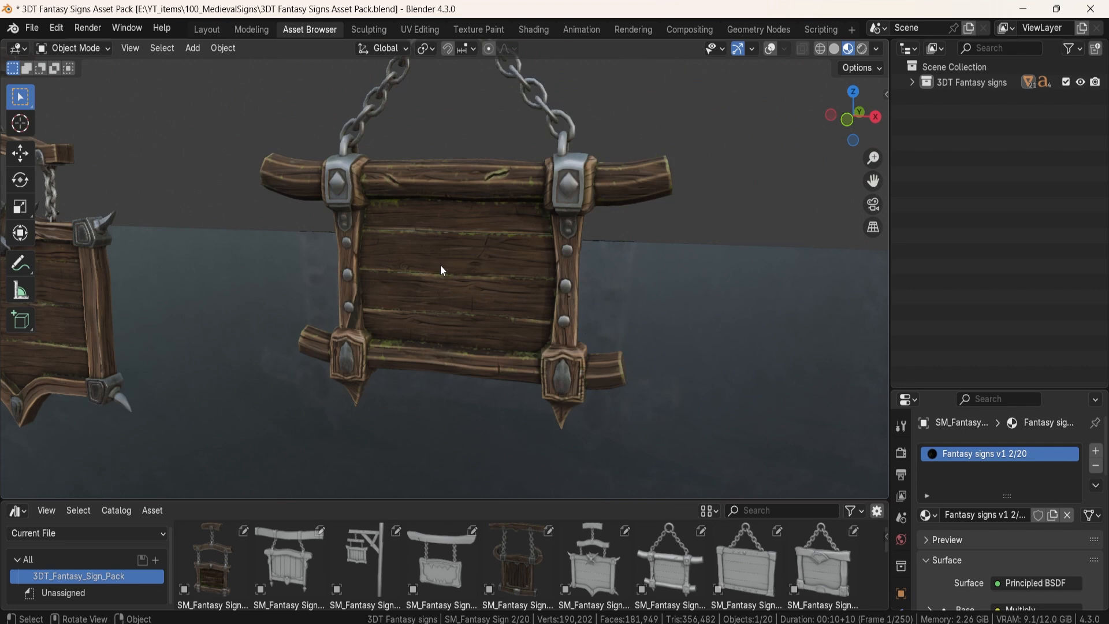
{"action": "left_click_drag", "start_coordinate": [439, 270], "coordinate": [335, 276]}
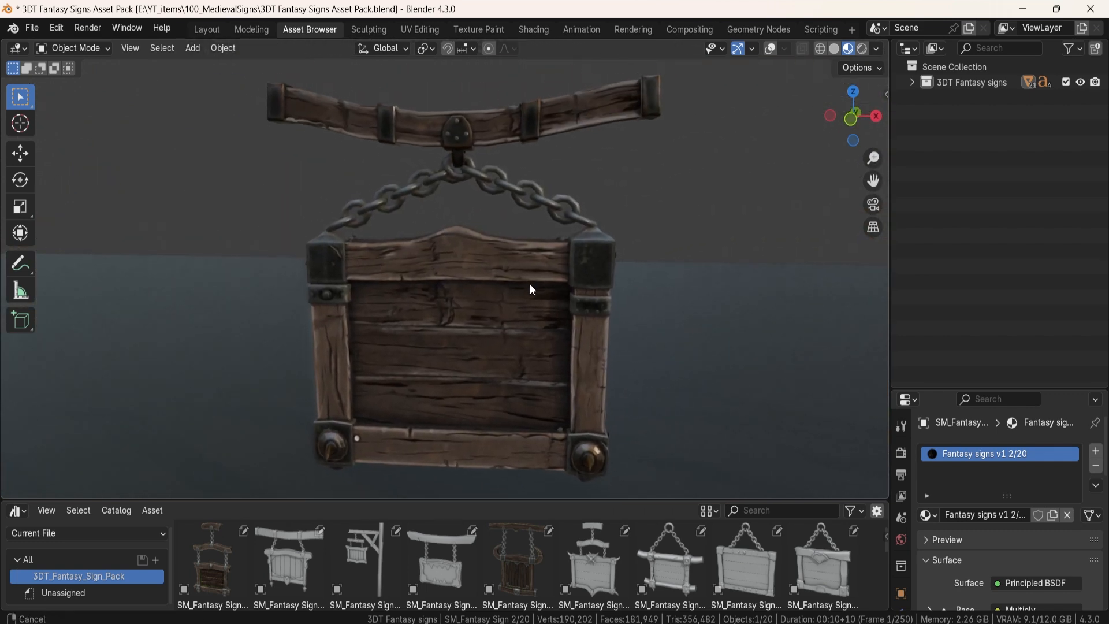
Orbit to the ladder and slatted signs, then inspect the shield-shaped chained sign and its chains
{"action": "left_click_drag", "start_coordinate": [530, 289], "coordinate": [547, 294]}
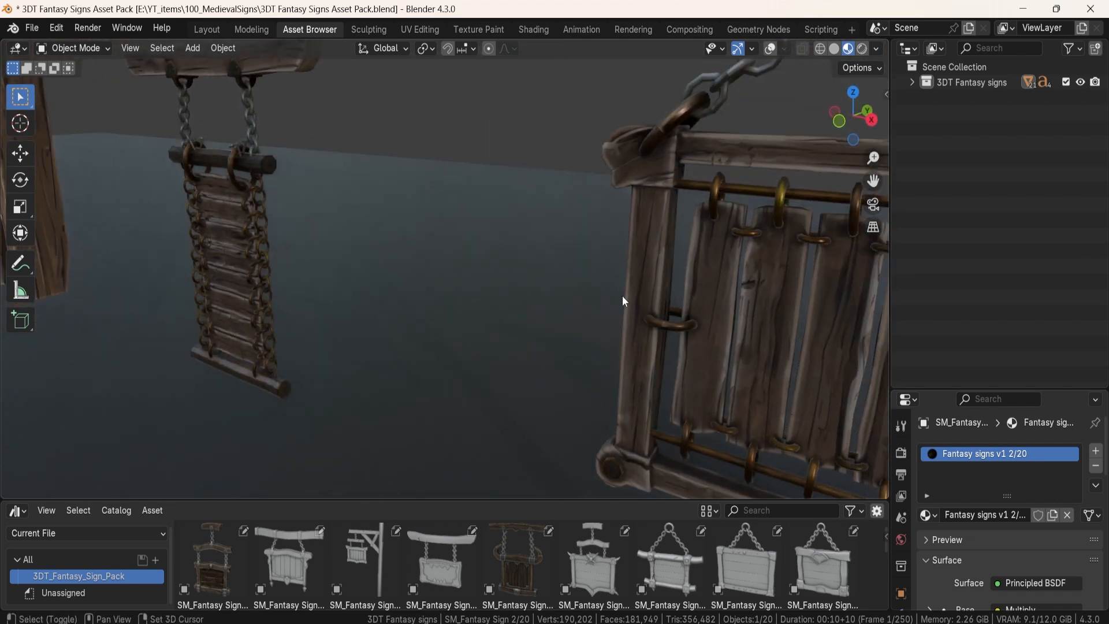
{"action": "left_click_drag", "start_coordinate": [623, 301], "coordinate": [637, 284]}
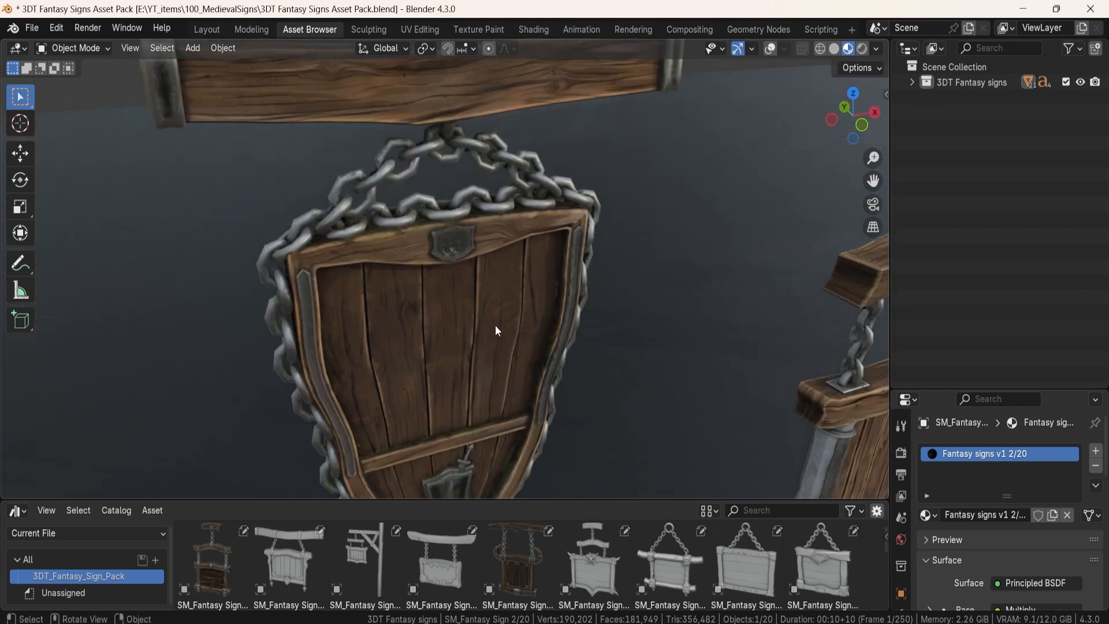
{"action": "left_click_drag", "start_coordinate": [496, 331], "coordinate": [506, 226]}
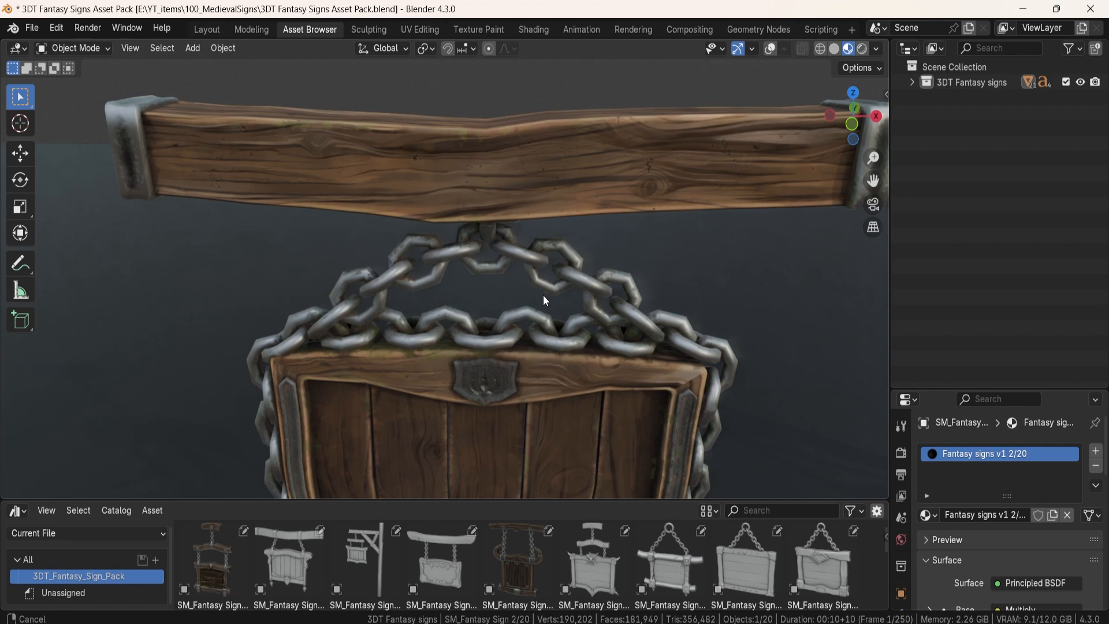
{"action": "left_click_drag", "start_coordinate": [545, 301], "coordinate": [496, 245]}
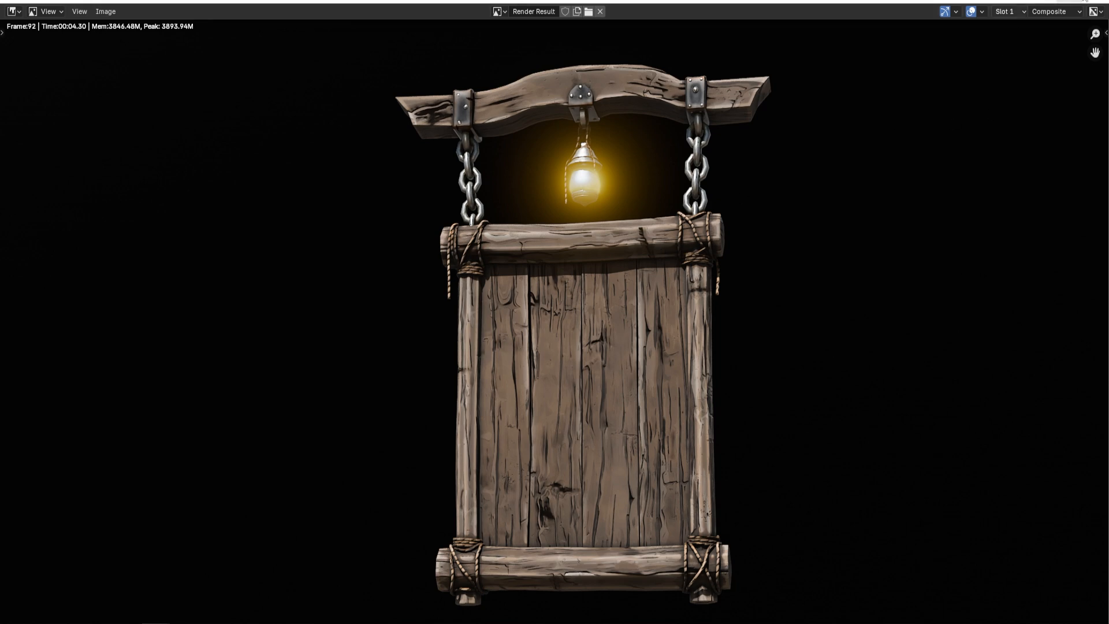
Leave the full-screen render view and zoom out to fit the lantern sign render beside its bloom settings
{"action": "left_click", "coordinate": [511, 7]}
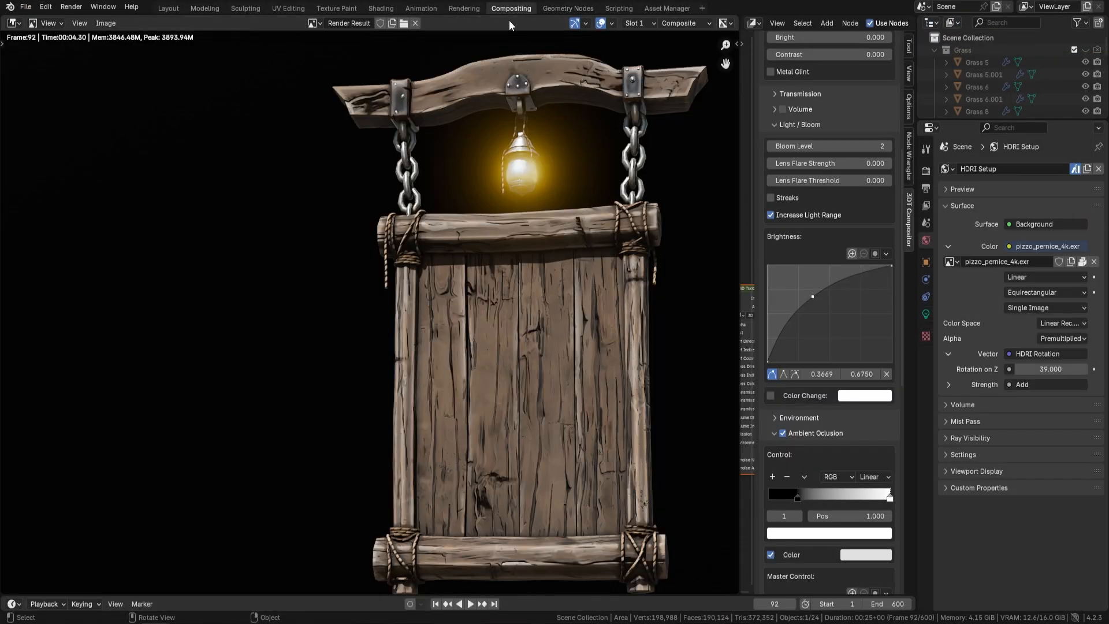
{"action": "scroll", "scroll_direction": "down", "scroll_amount": 3}
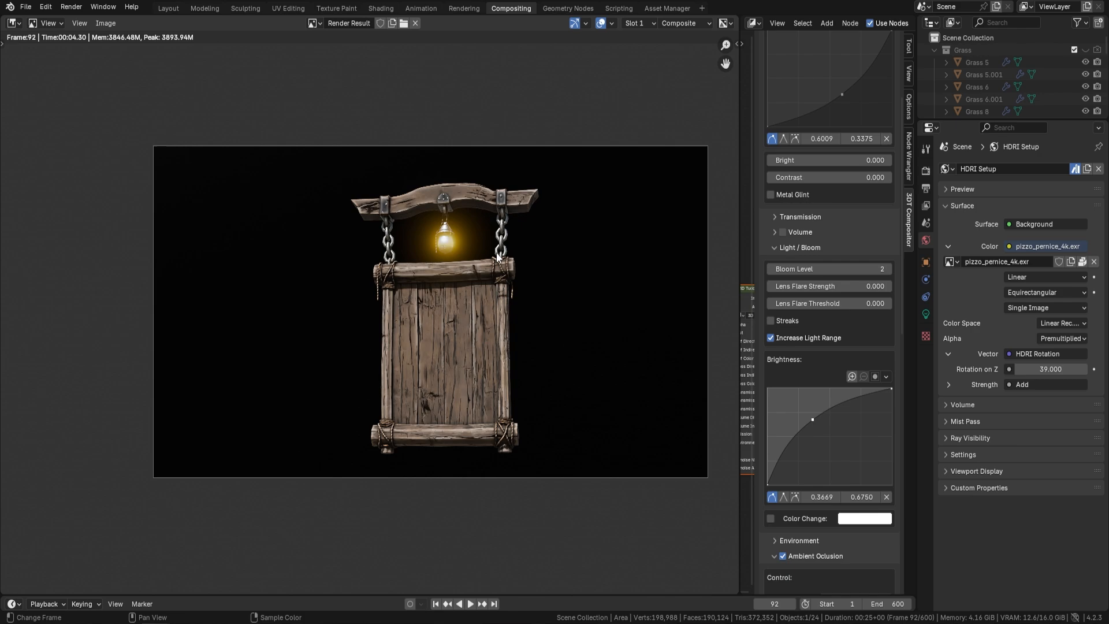
{"action": "left_click", "coordinate": [204, 7]}
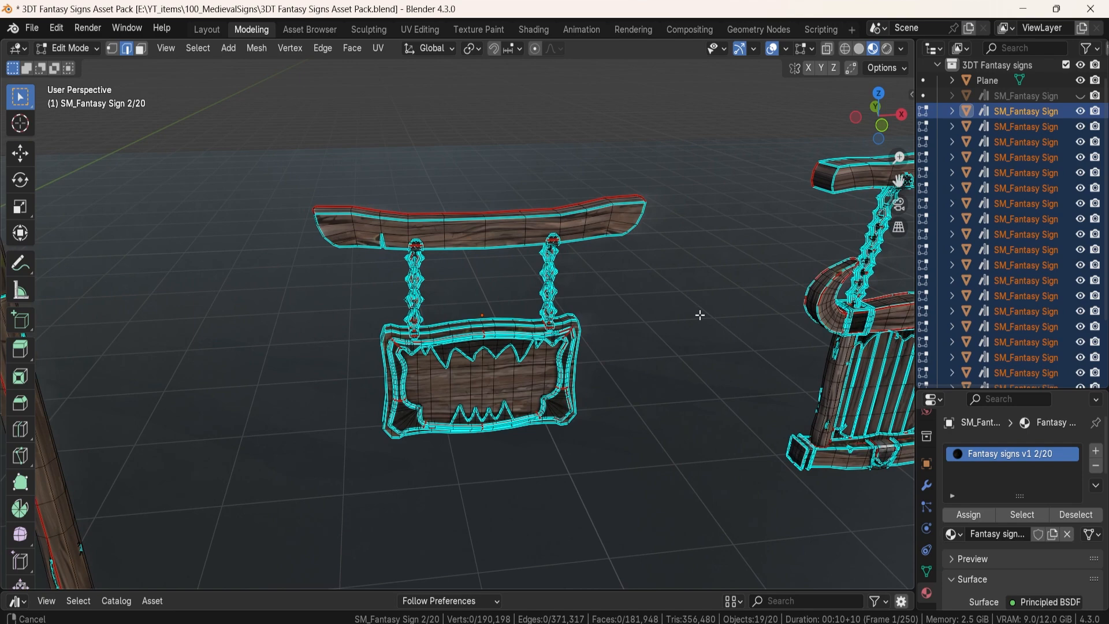
{"action": "left_click_drag", "start_coordinate": [700, 314], "coordinate": [630, 348]}
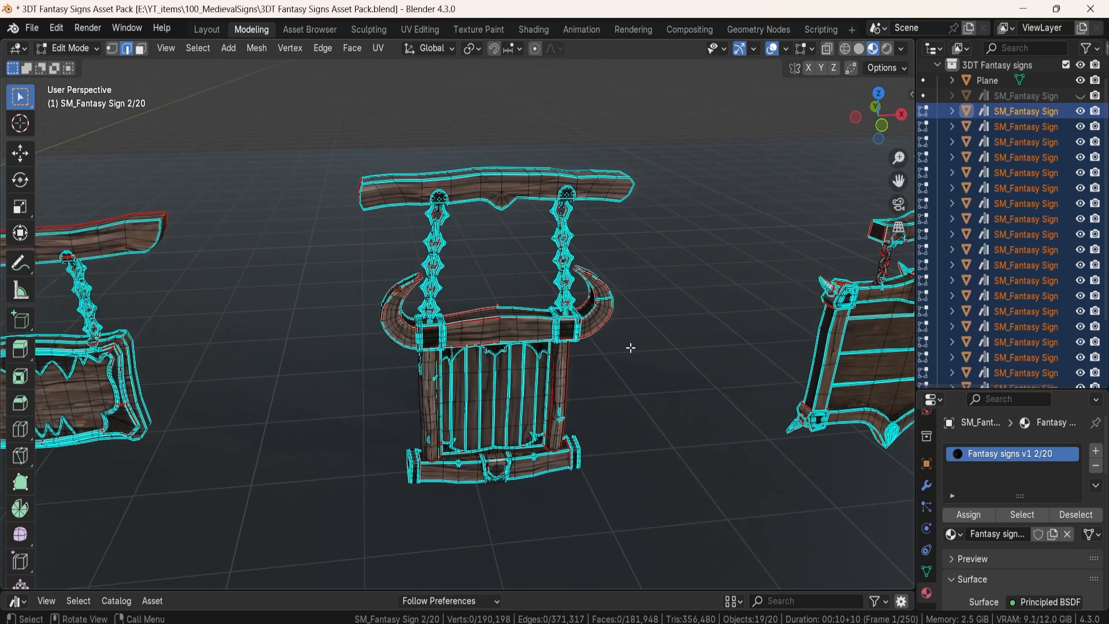
{"action": "left_click_drag", "start_coordinate": [631, 347], "coordinate": [707, 364]}
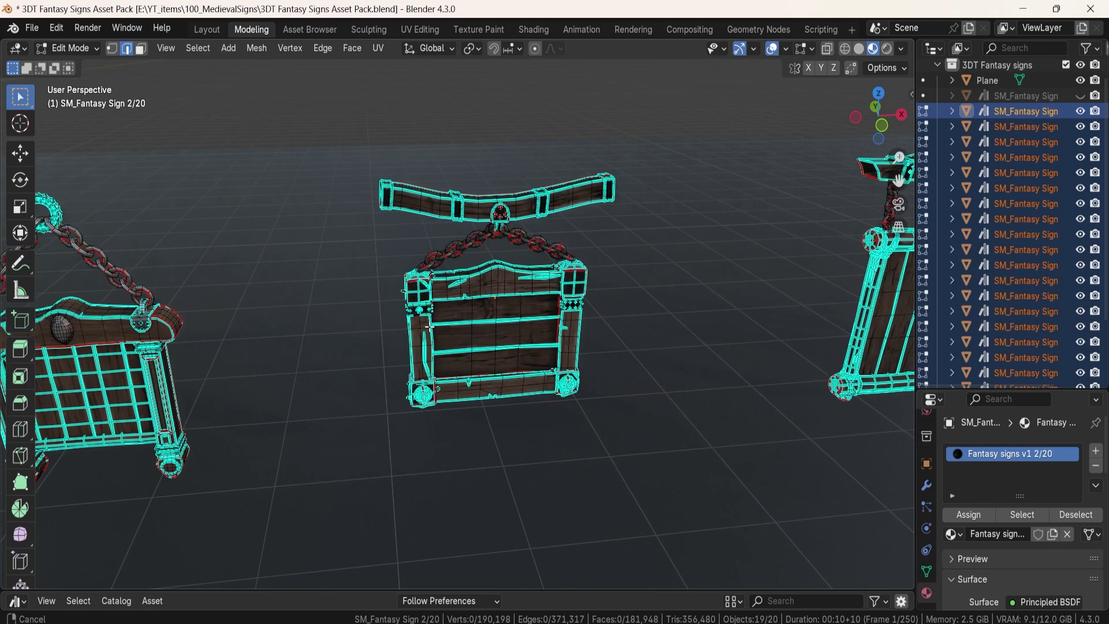
{"action": "mouse_move", "coordinate": [726, 291]}
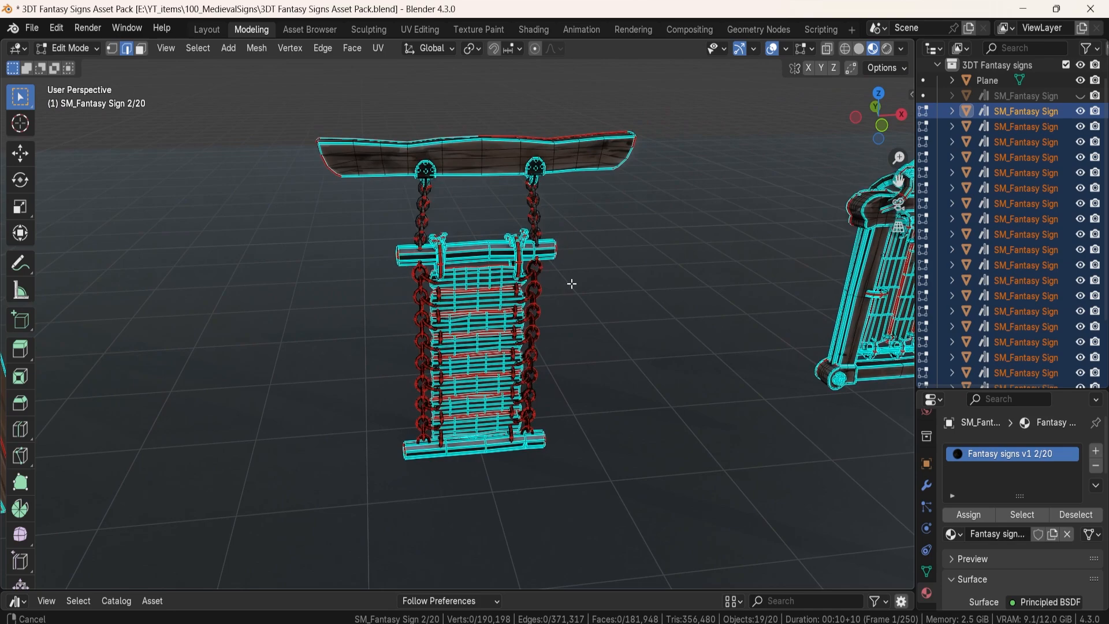
{"action": "left_click_drag", "start_coordinate": [572, 284], "coordinate": [679, 264]}
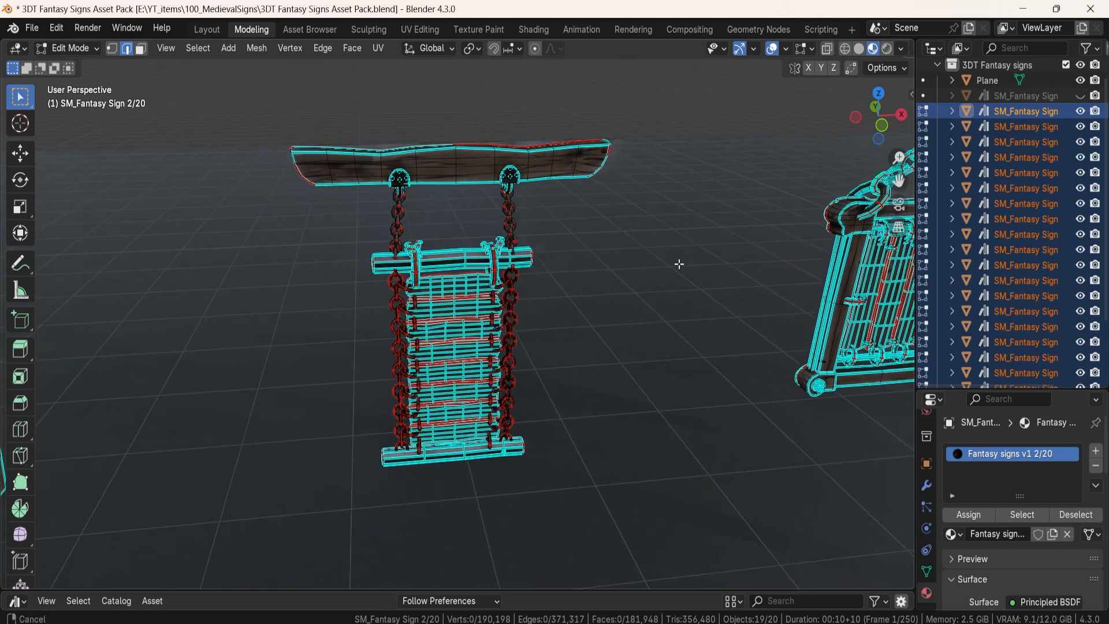
{"action": "left_click_drag", "start_coordinate": [680, 263], "coordinate": [694, 408]}
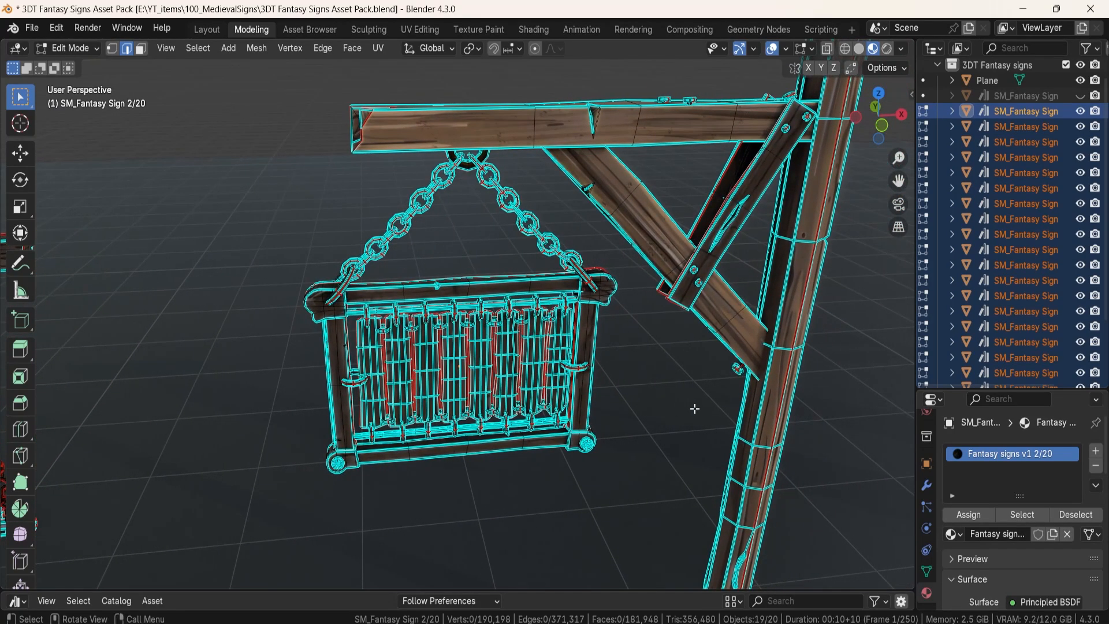